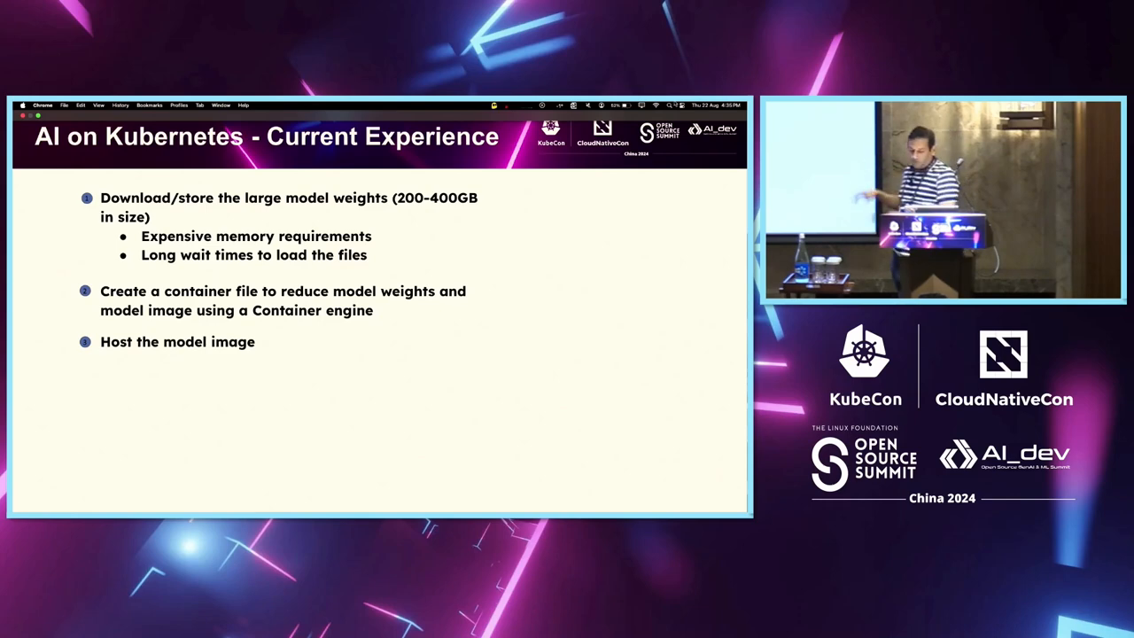
- Reveal the GPU-infrastructure provisioning bullet, then advance to the Kaito slide
key("right")
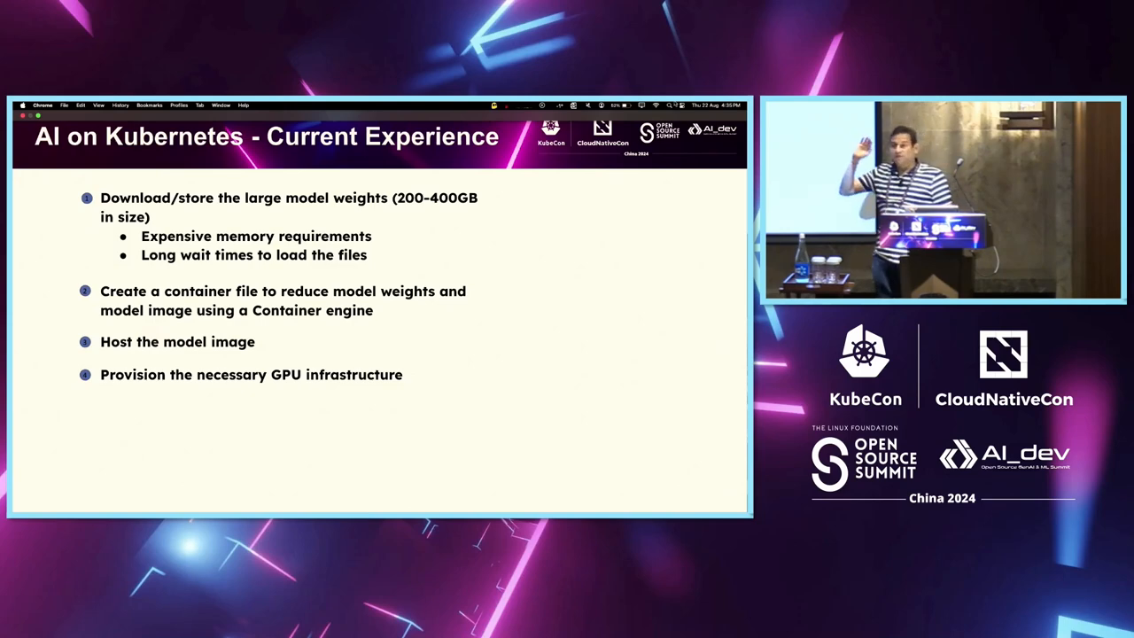
key("right")
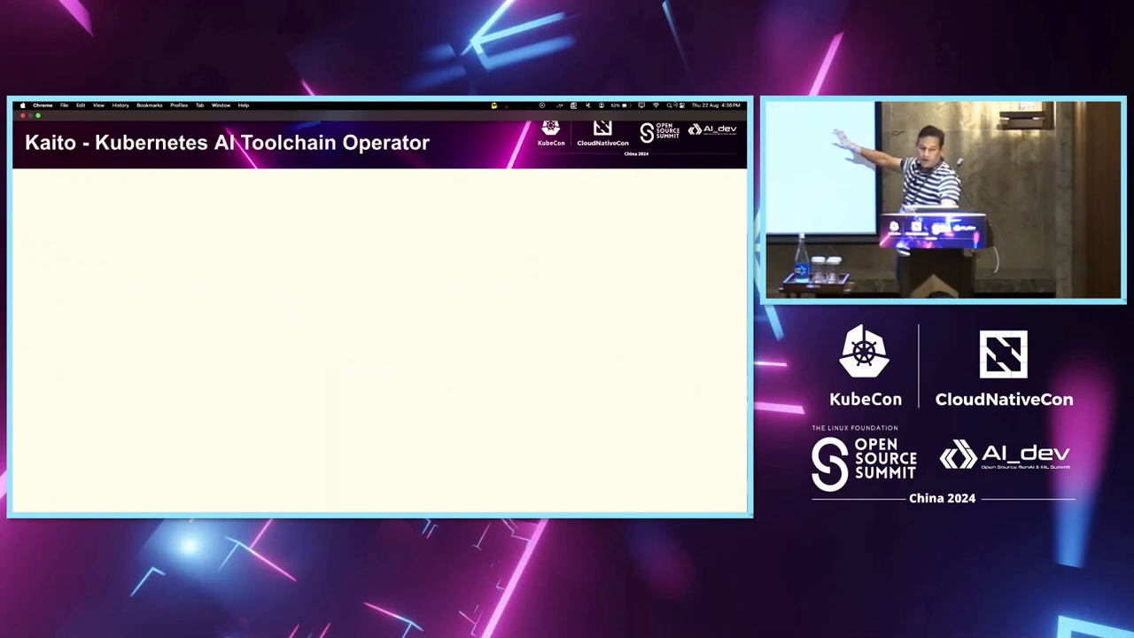
- Reveal the Kaito automation summary, three benefit bullets and the GPU-sized Llama diagram
key("right")
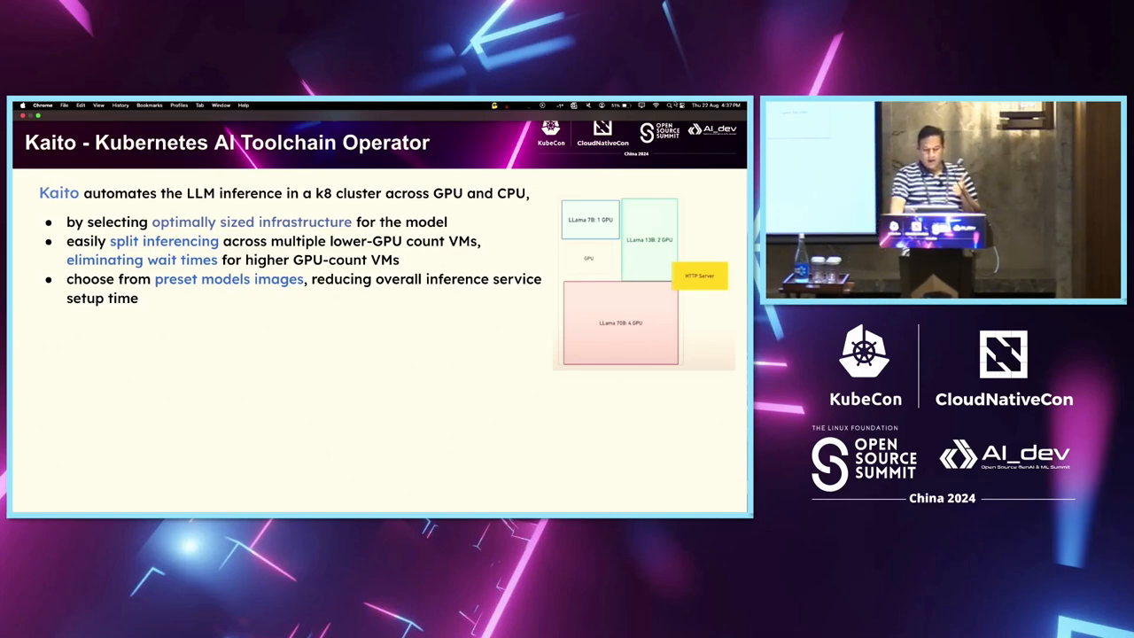
key("right")
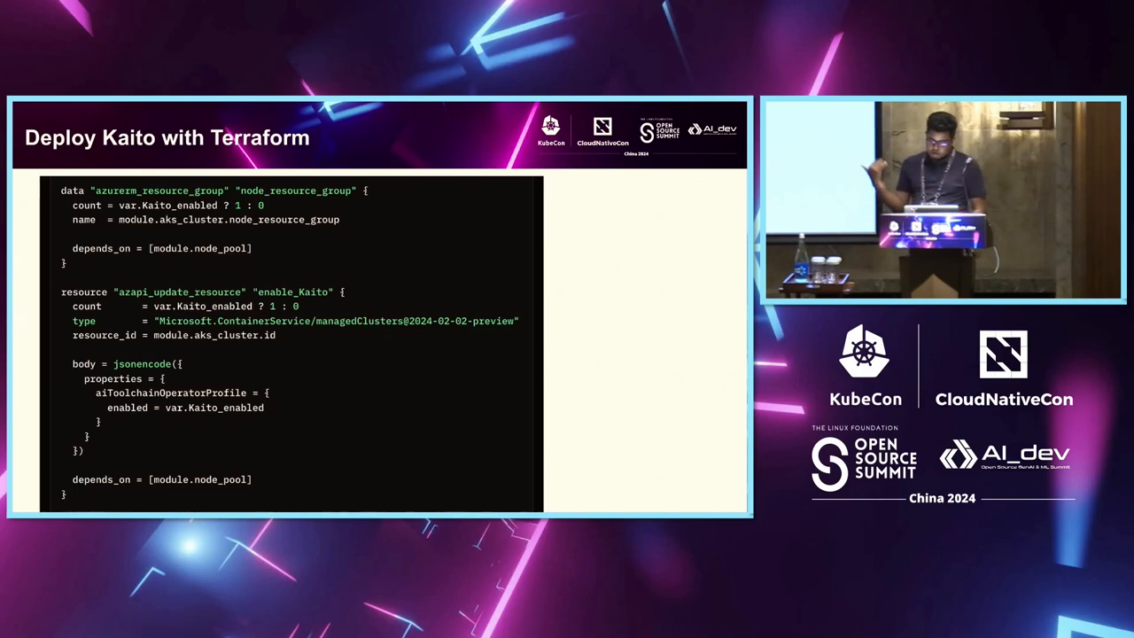
- Advance from the Terraform code slide to the embedded terminal demo video
key("Right")
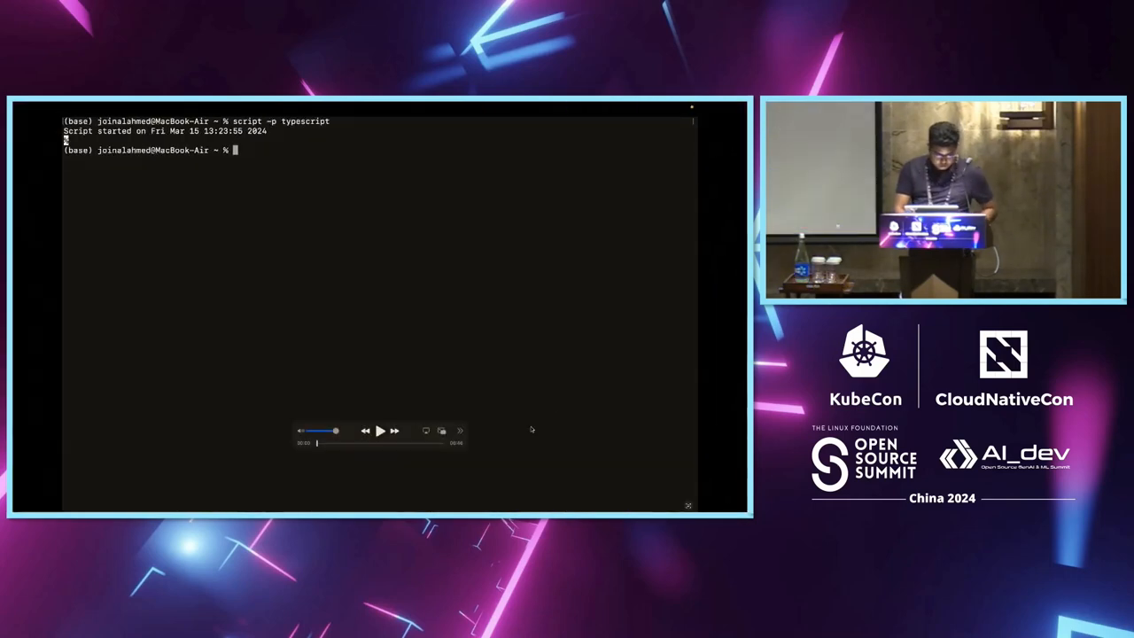
- Skip ahead in the terminal demo and enter 'kubectl get nodes' for the Kaito cluster
left_click(379, 431)
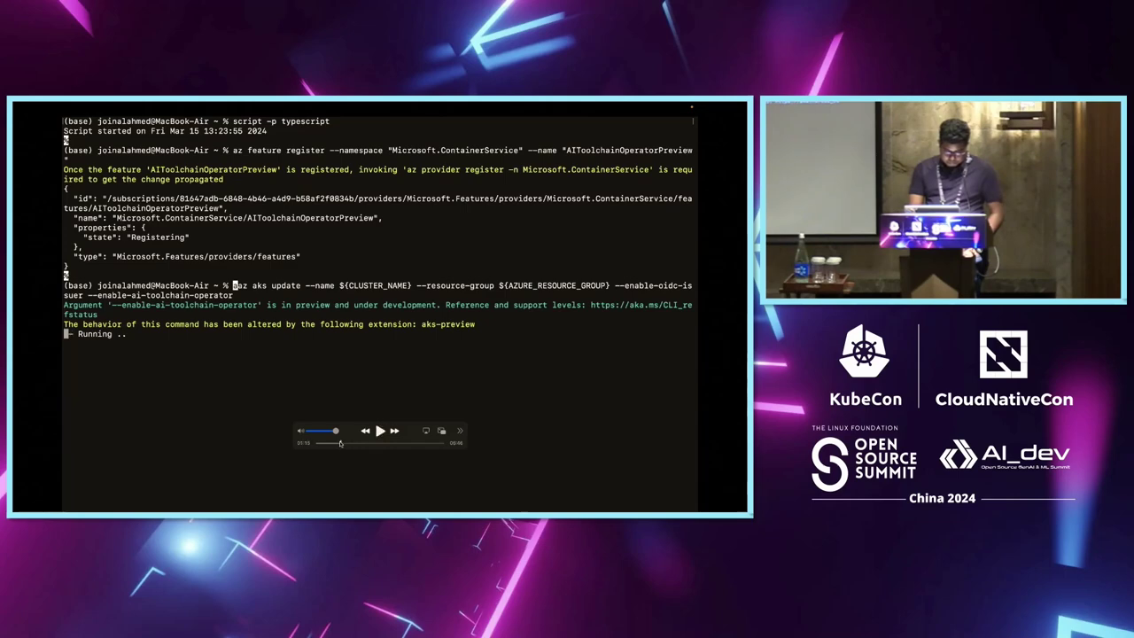
left_click(378, 429)
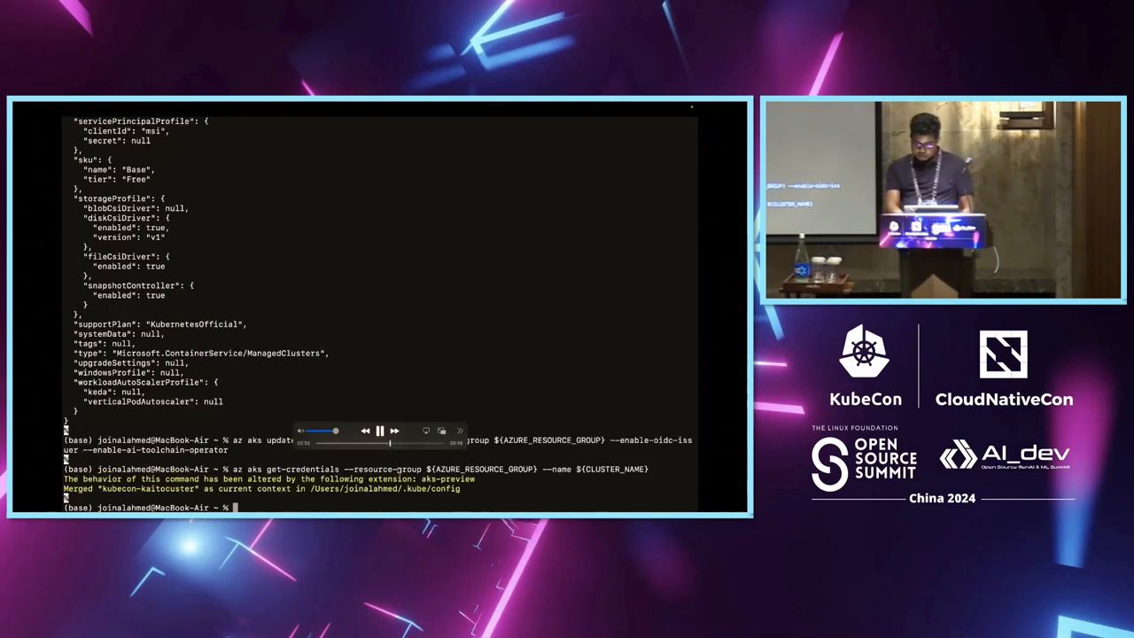
type("kubectl get nodes")
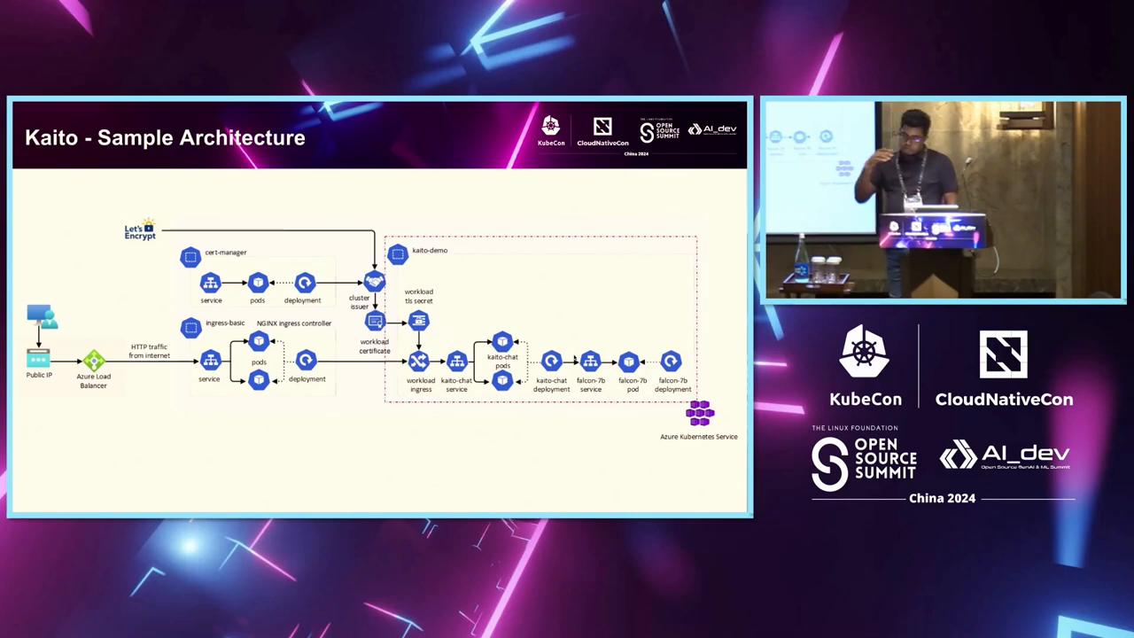
- Advance past the Kaito sample architecture slide to the ai-service manifest demo
key("Right")
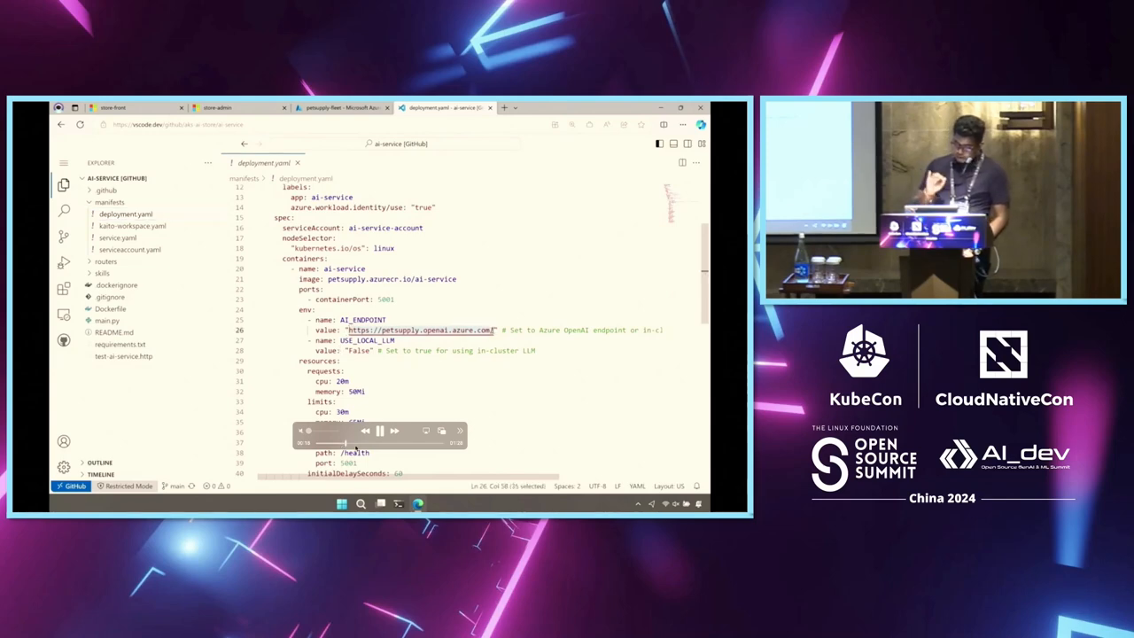
type("http://workspace-falcon-7b/chat")
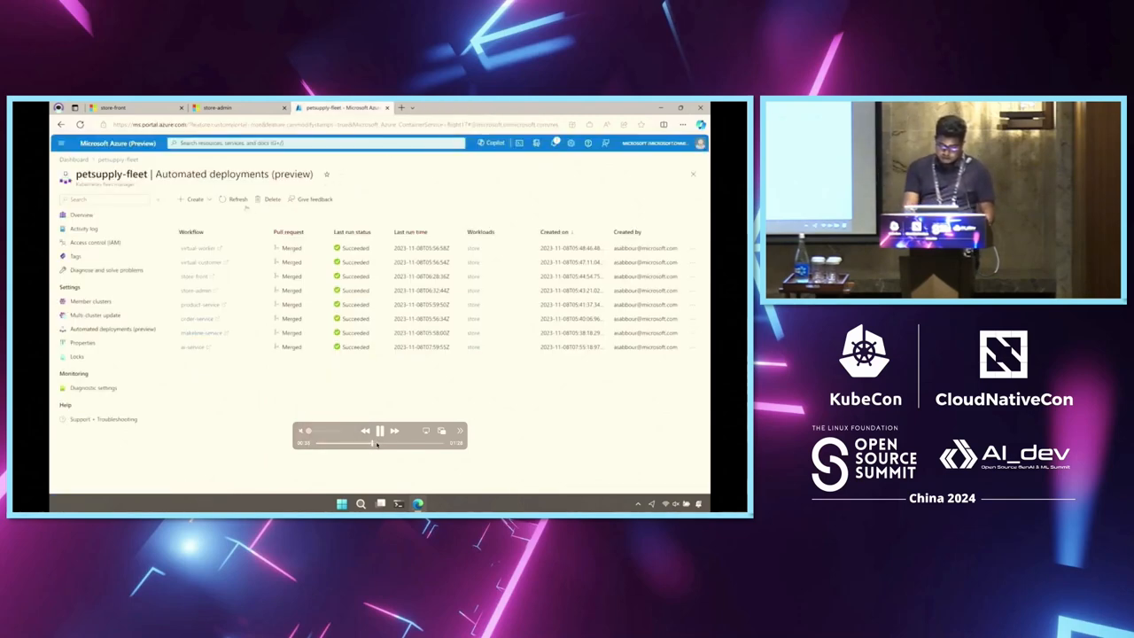
- Open petsupply-fleet member clusters and view the Standard_NC12s_v3 GPU node pool overview
left_click(90, 301)
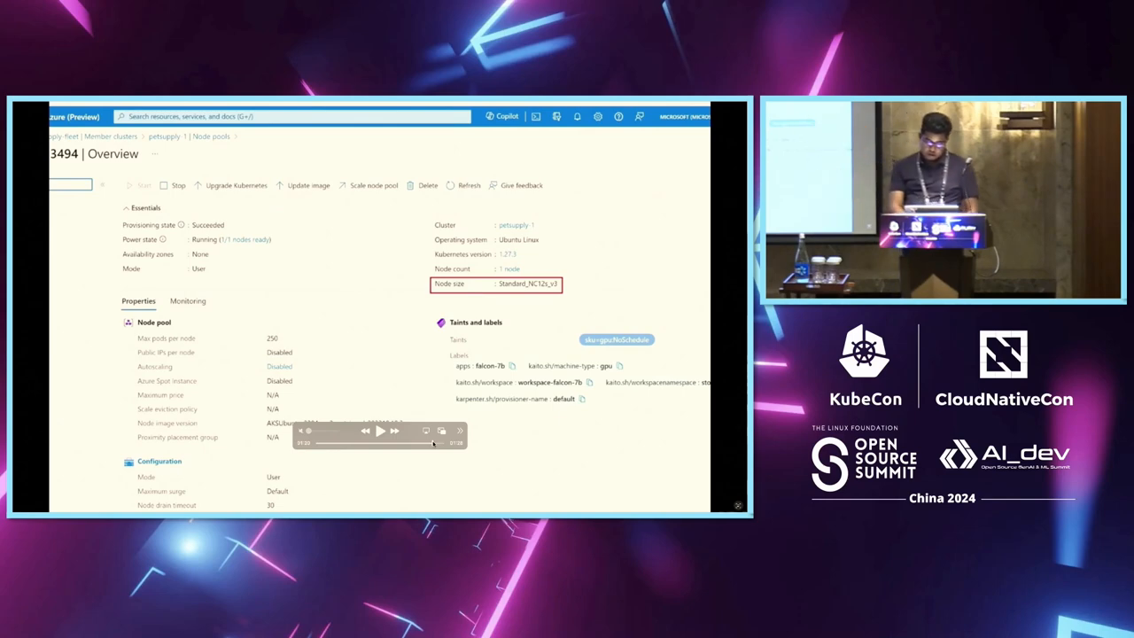
left_click(378, 431)
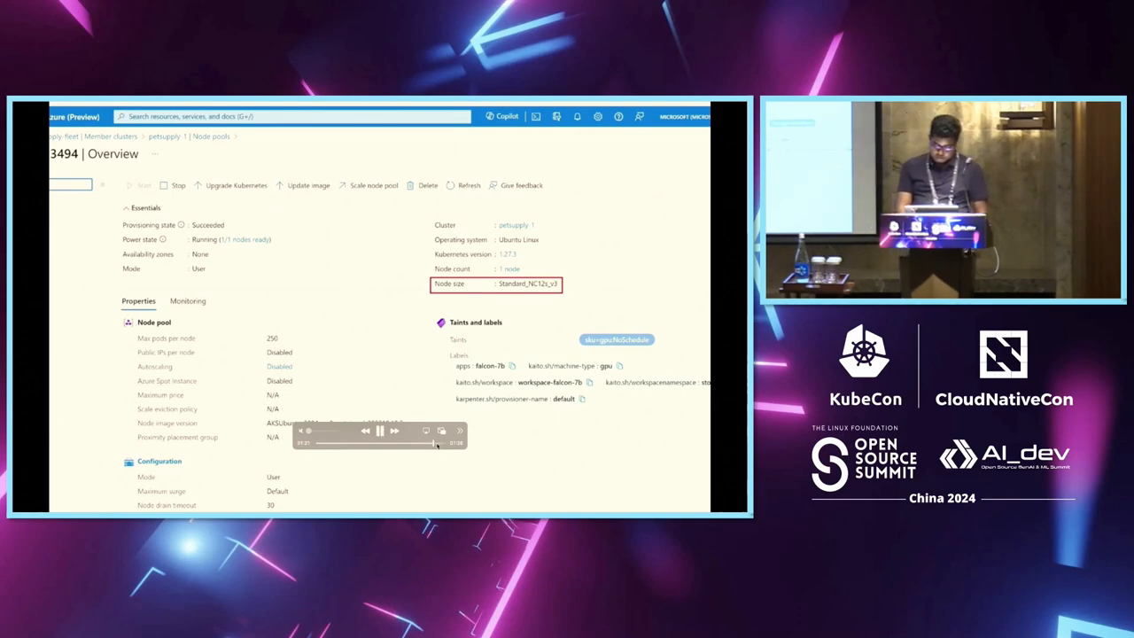